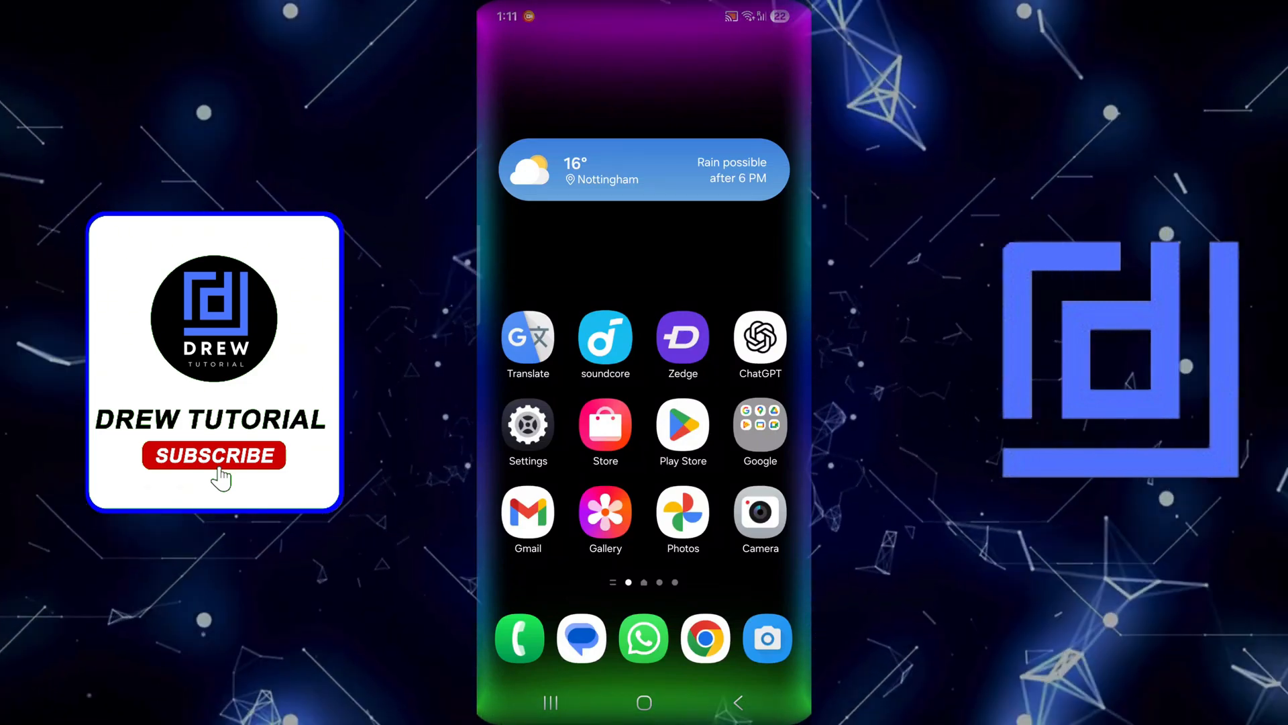
# - Search the Play Store for 'knowunity' to show the Knowunity: AI Study Helper listing
pyautogui.click(682, 424)
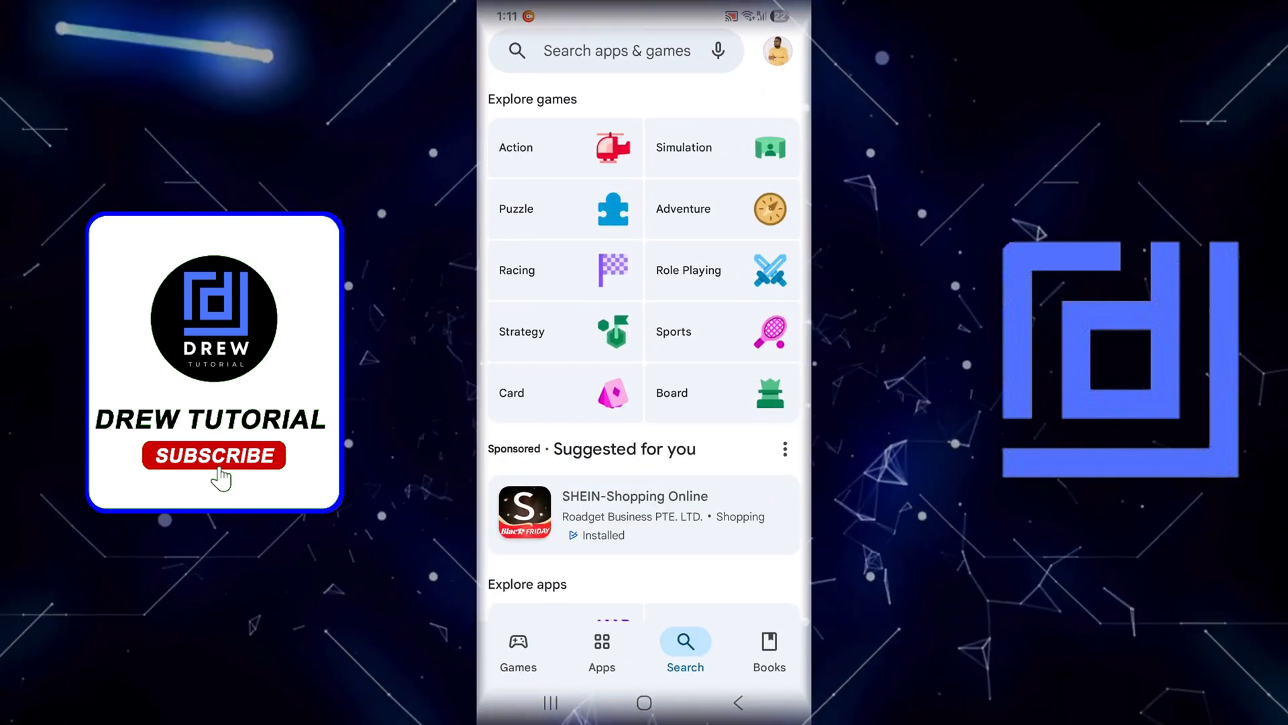
pyautogui.click(616, 50)
pyautogui.write('knowun')
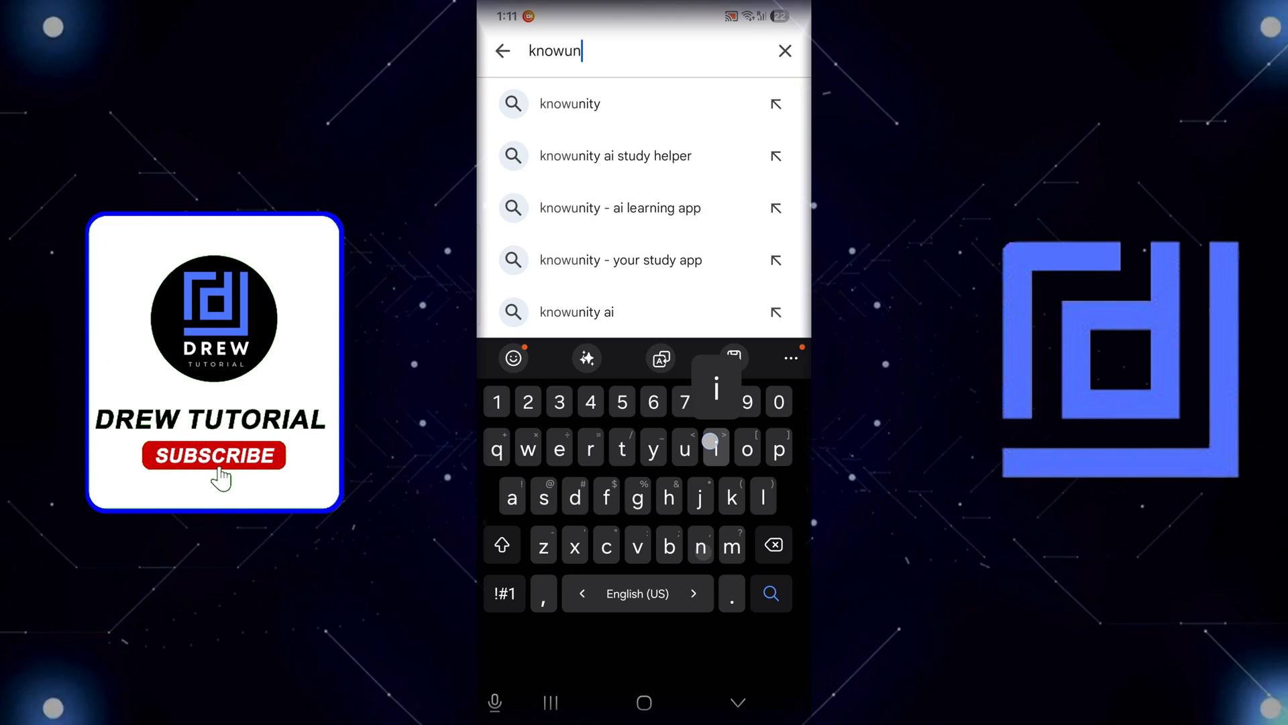
pyautogui.click(570, 103)
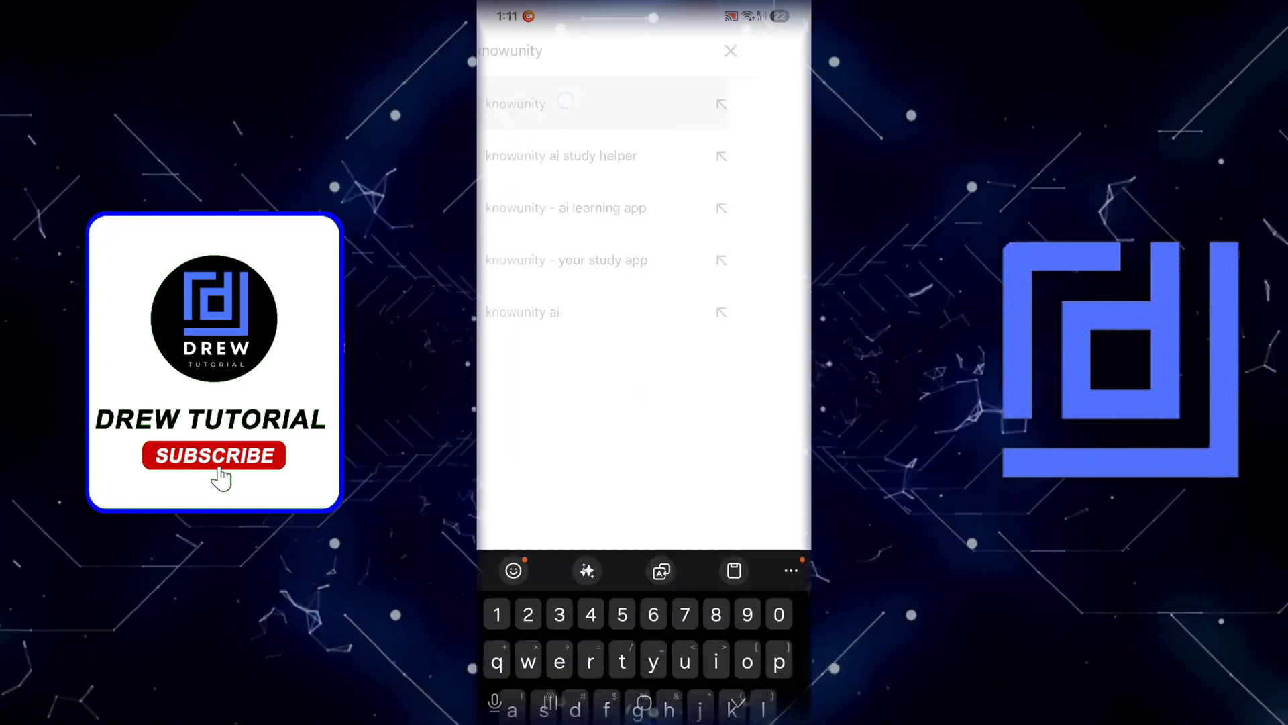
pyautogui.click(516, 103)
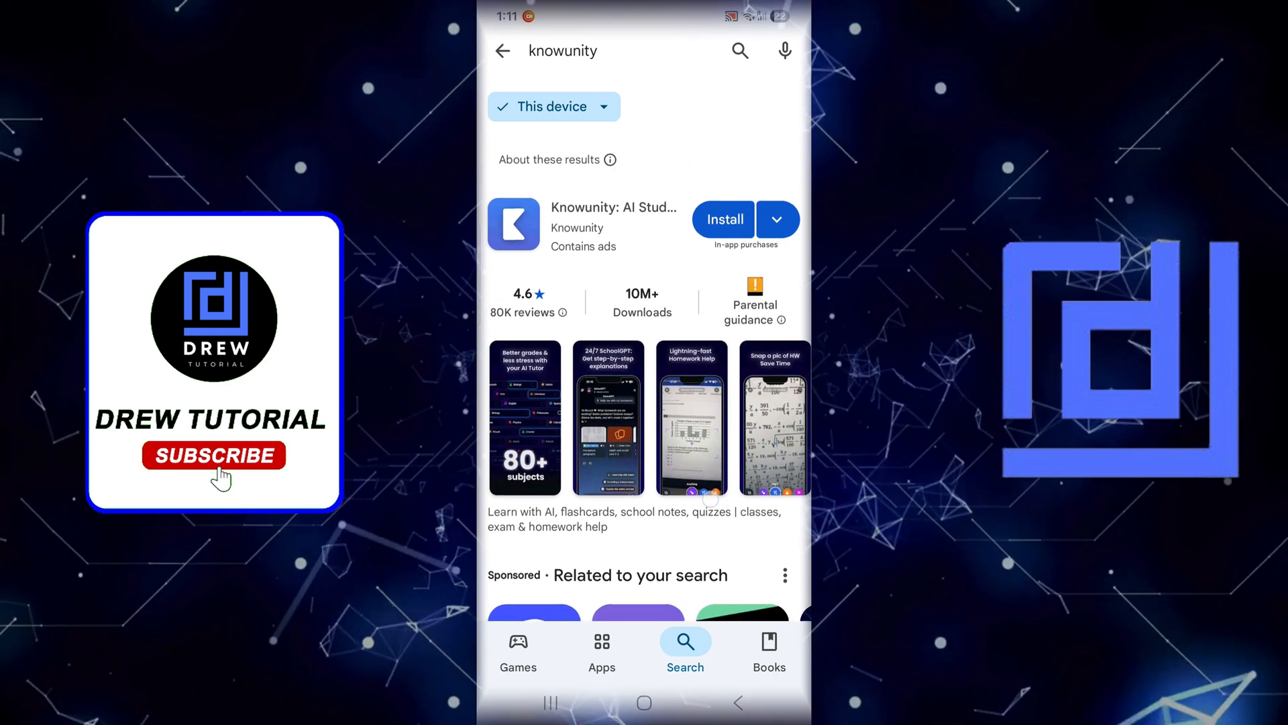
# - Install Knowunity: AI Study Helper and launch it to the location onboarding screen
pyautogui.click(723, 219)
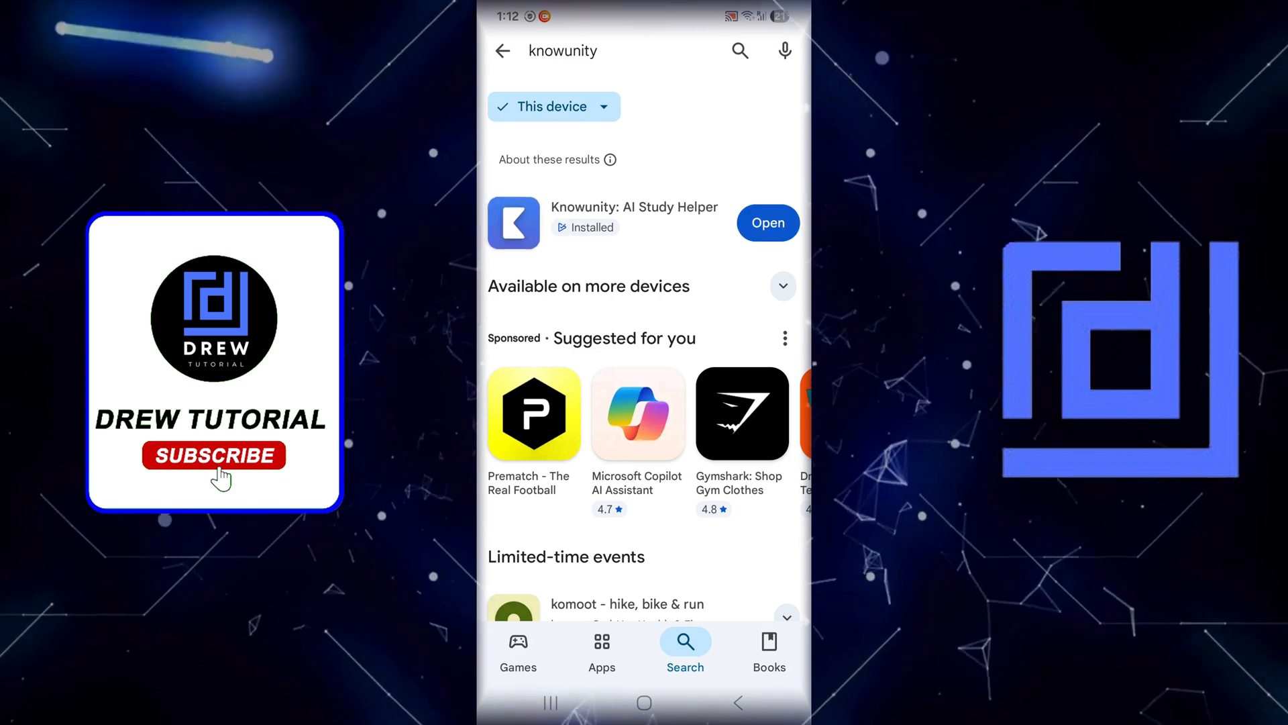
pyautogui.click(766, 223)
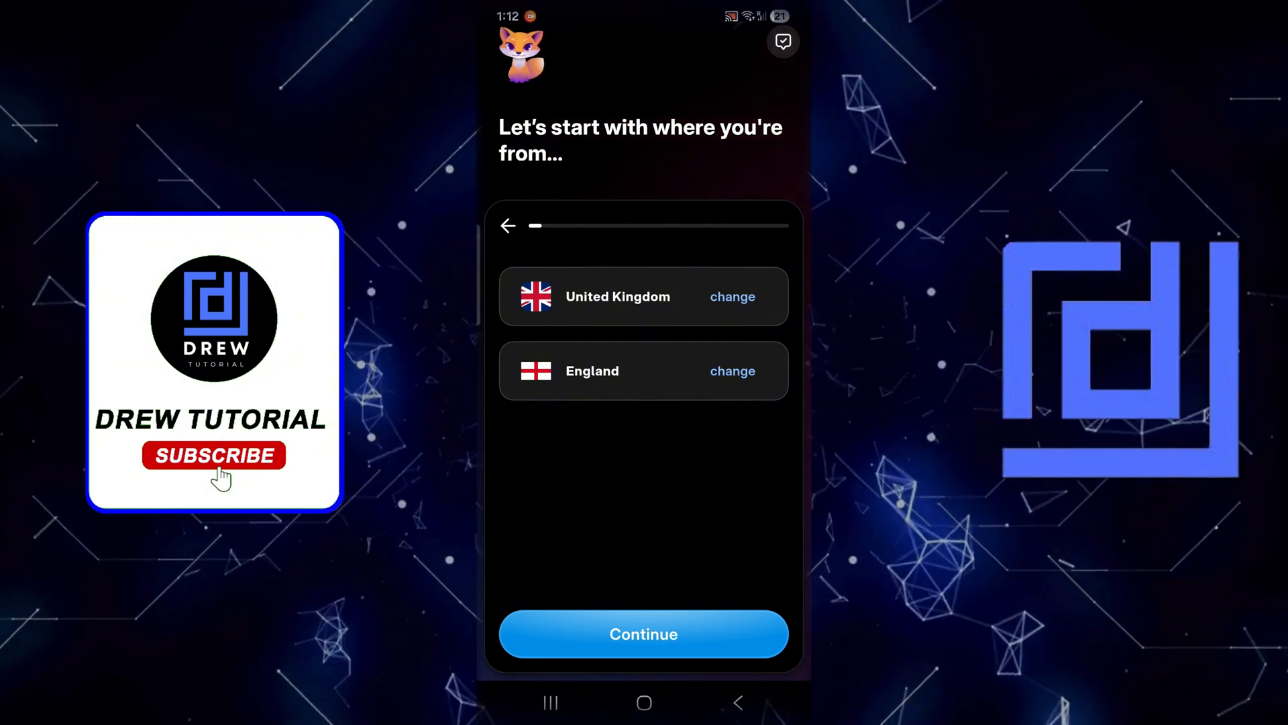
# - Keep United Kingdom and England as the location and continue
pyautogui.click(643, 633)
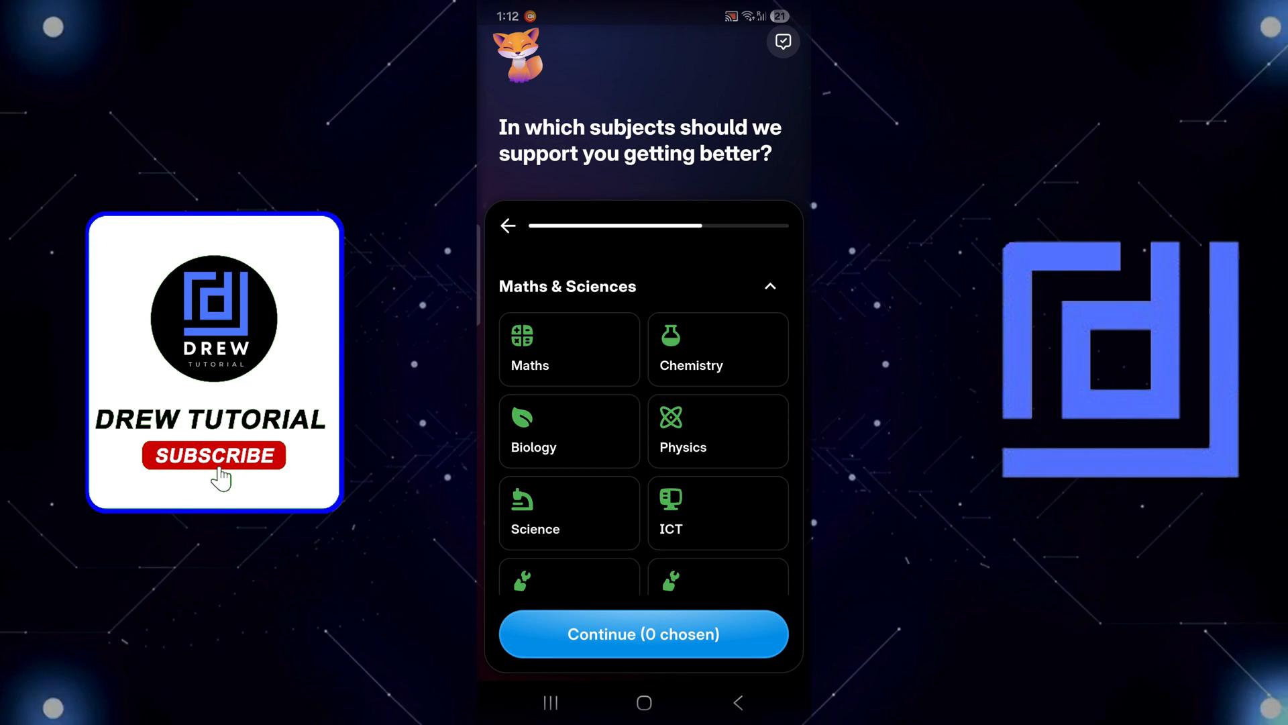
# - Choose Computer Science and English as the two subjects and continue
pyautogui.scroll(-3)
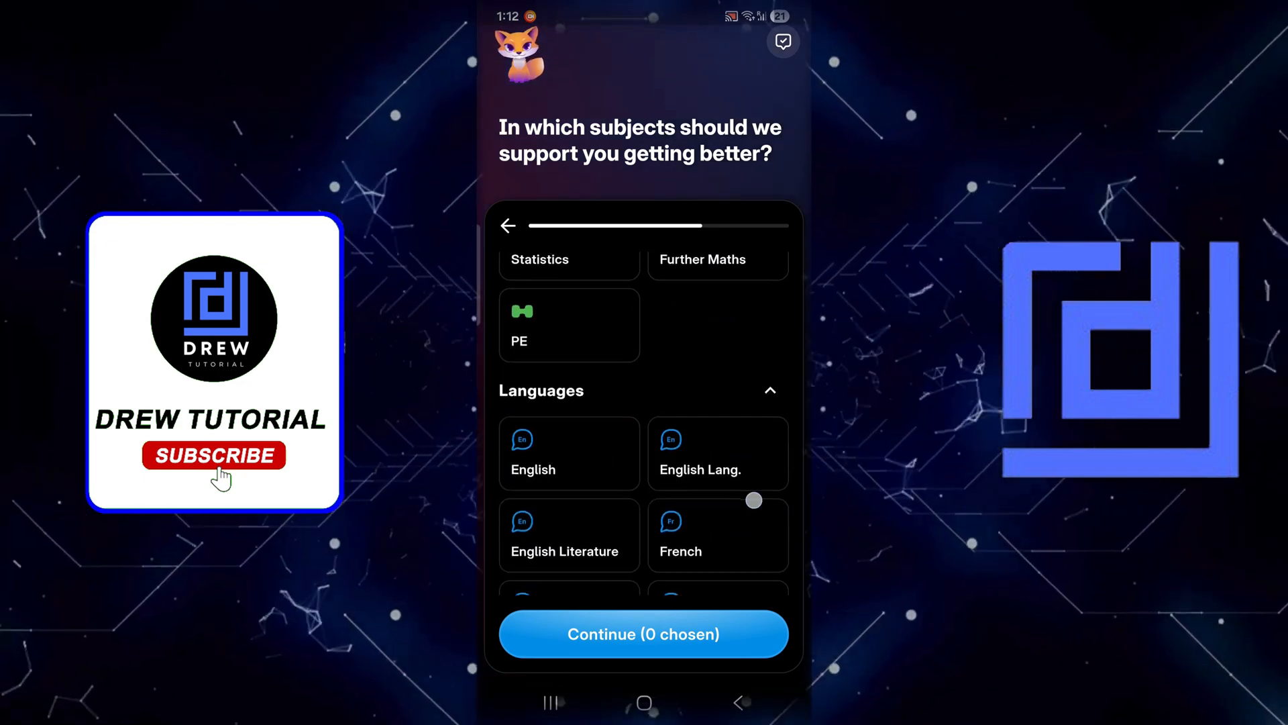
pyautogui.scroll(-3)
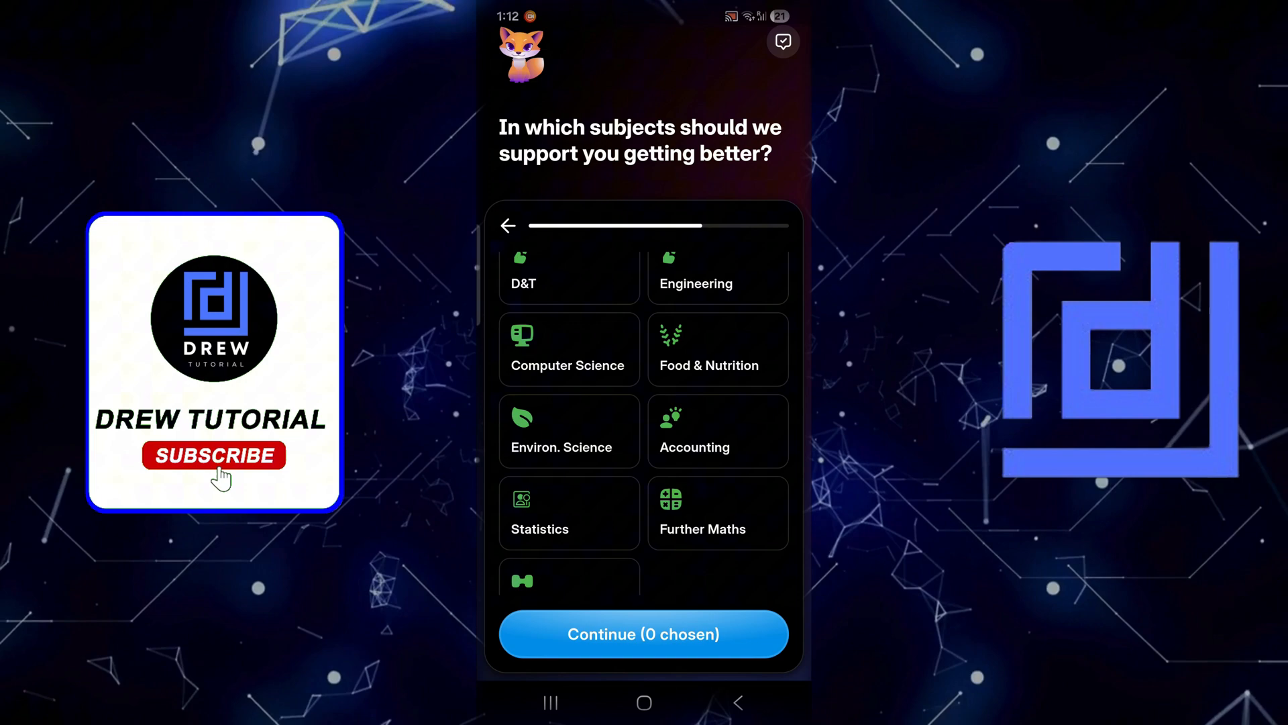
pyautogui.click(568, 348)
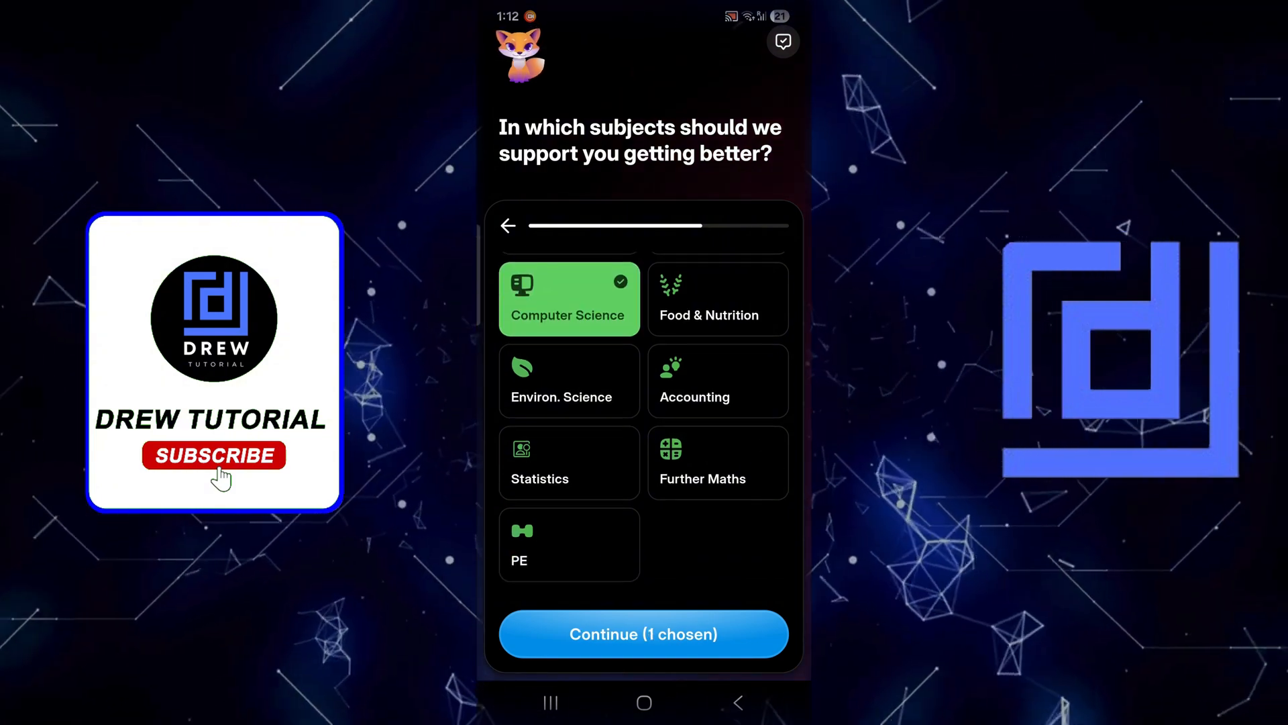
pyautogui.scroll(-3)
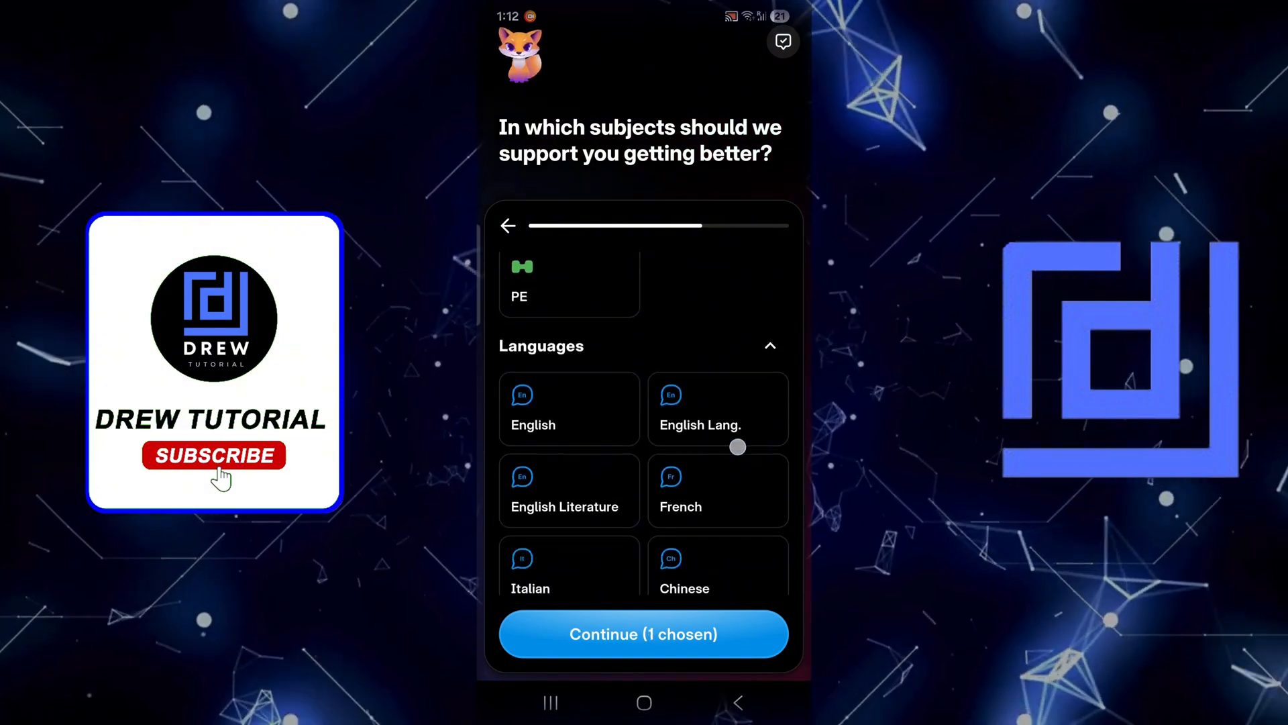
pyautogui.click(568, 408)
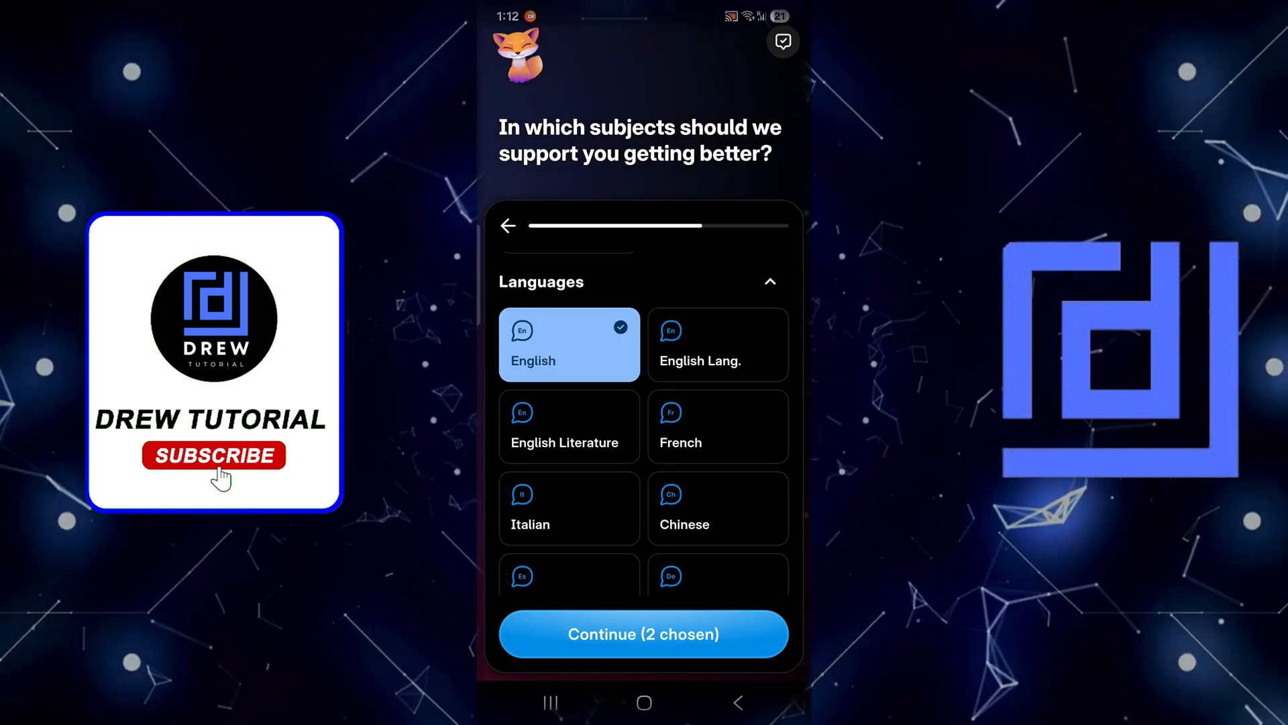
pyautogui.click(643, 633)
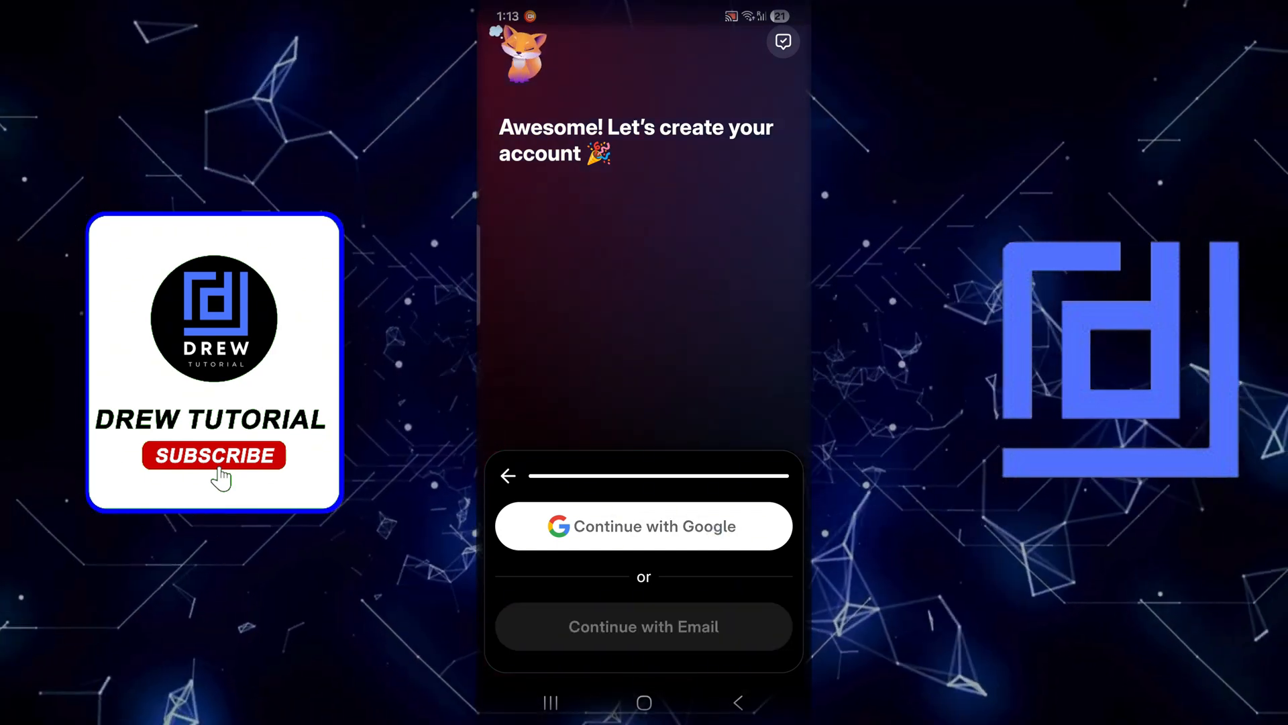
# - Create the Knowunity account with Google sign-in, agreeing to share account details
pyautogui.click(644, 526)
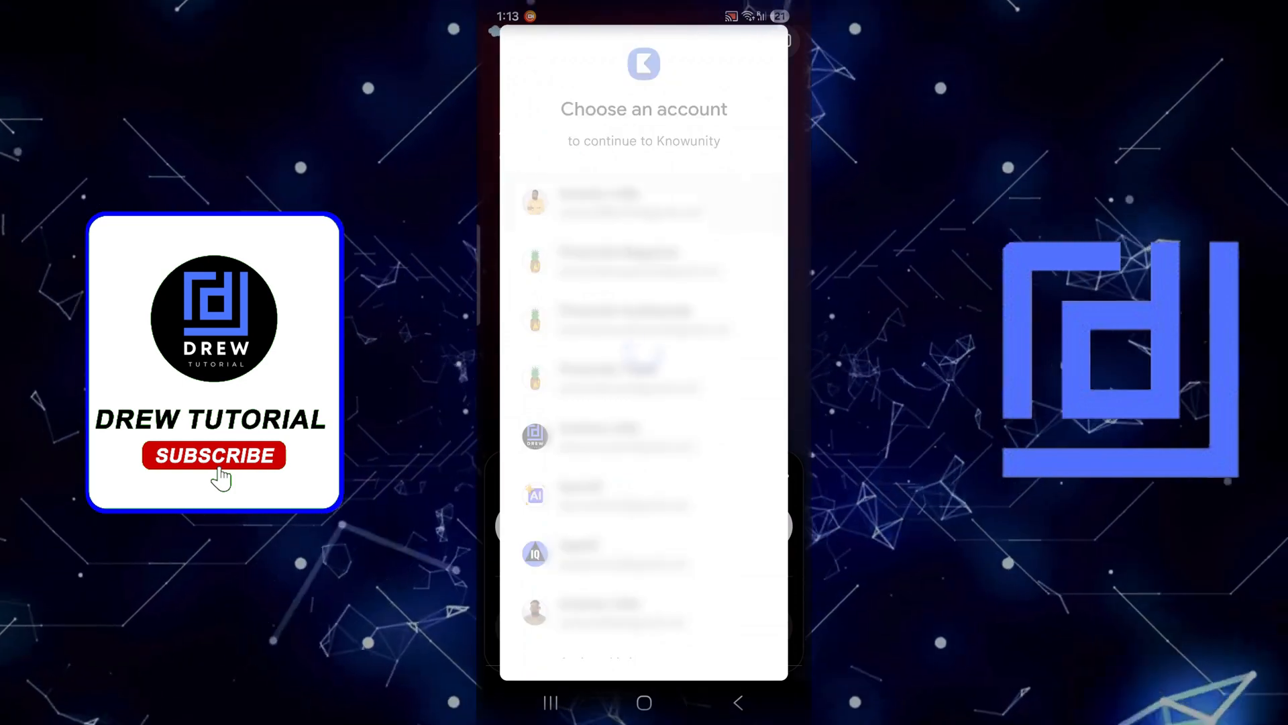
pyautogui.click(644, 203)
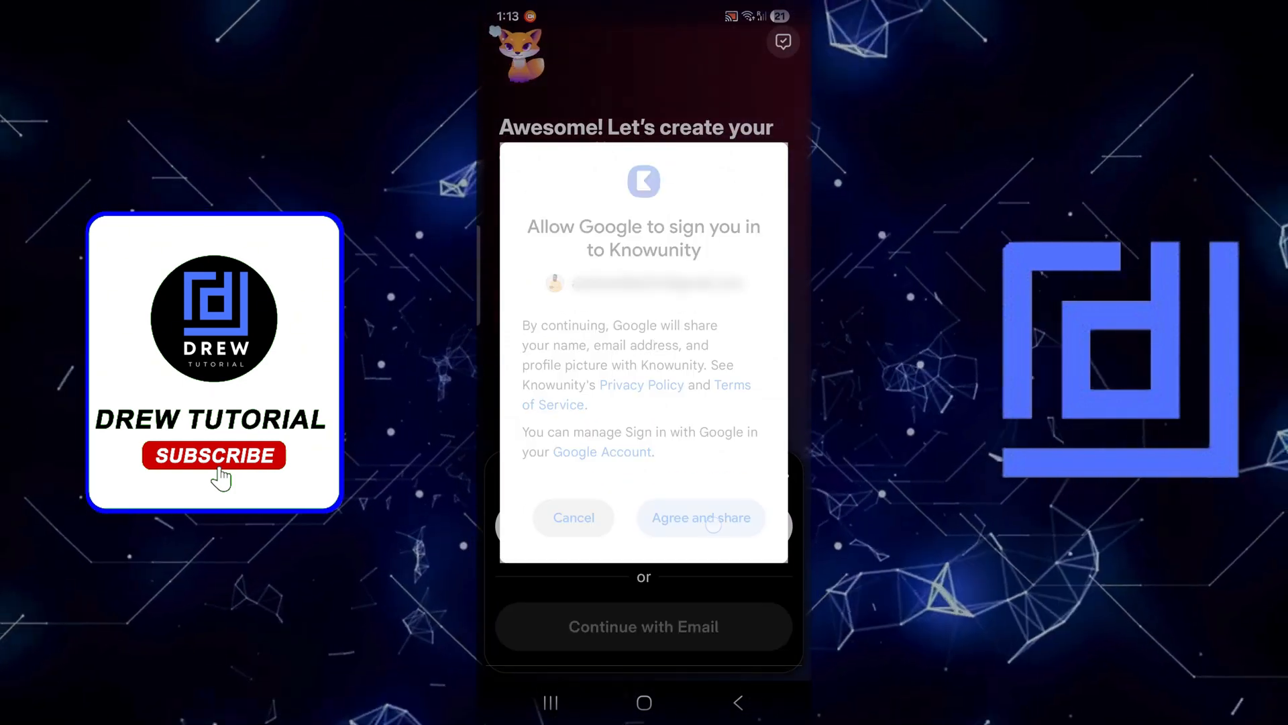
pyautogui.click(699, 518)
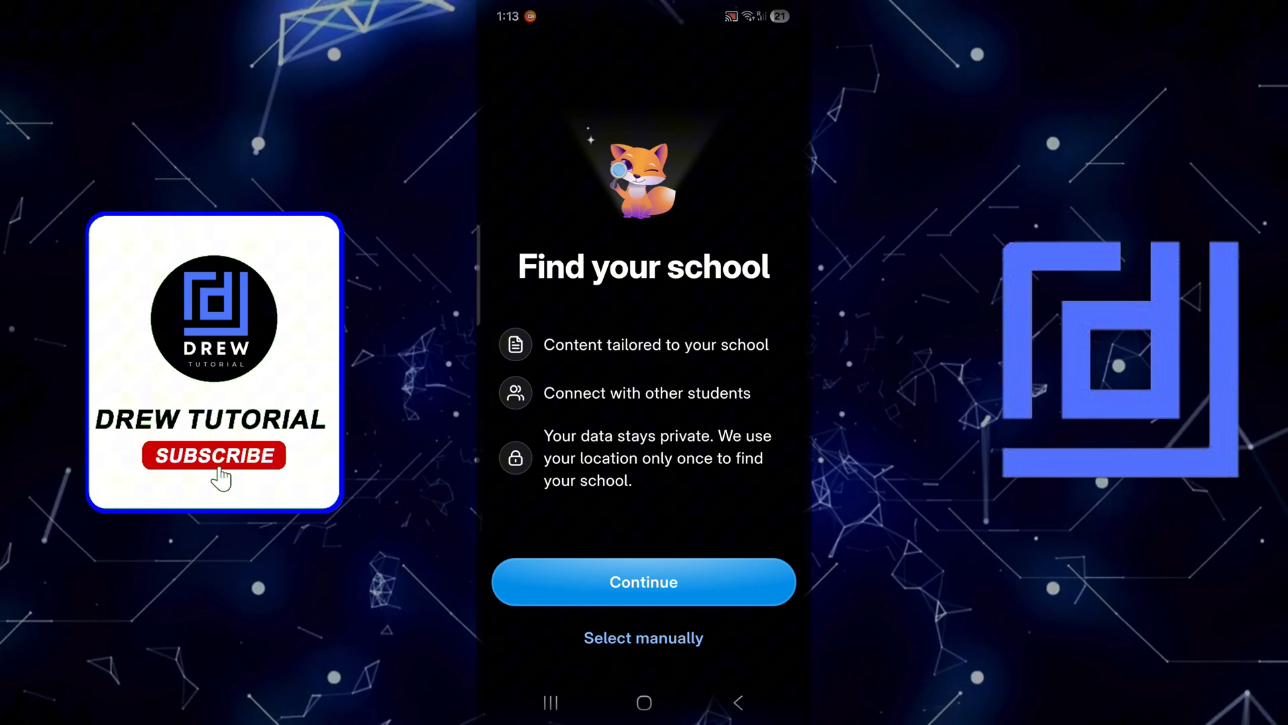
# - Skip the school and phone steps, set a 7 Day Streak goal, and reach the chat tab
pyautogui.click(643, 581)
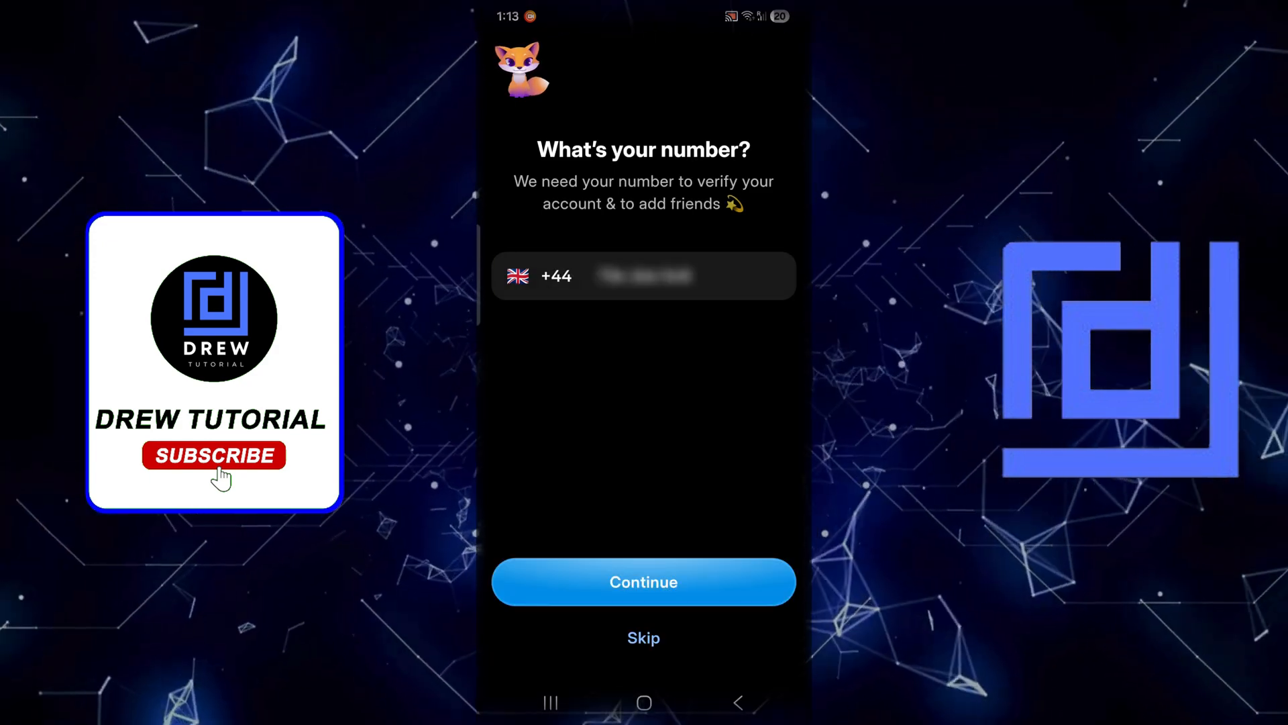
pyautogui.click(643, 582)
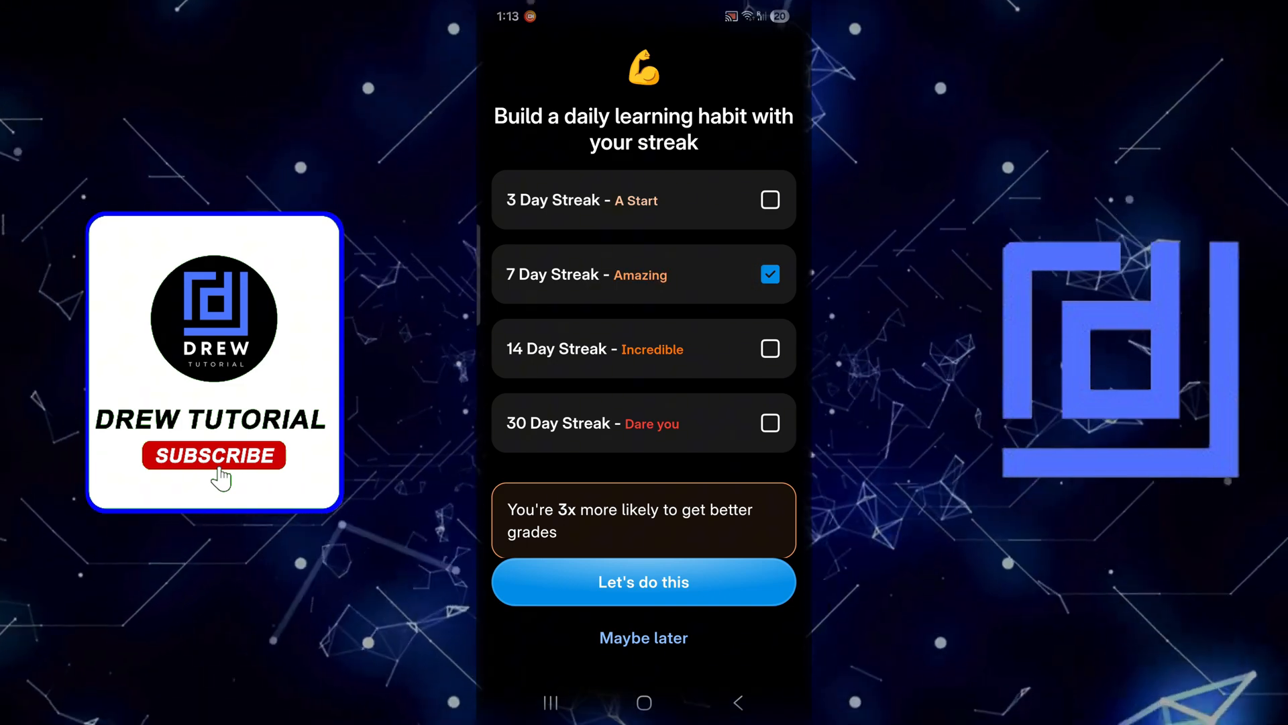
pyautogui.click(644, 581)
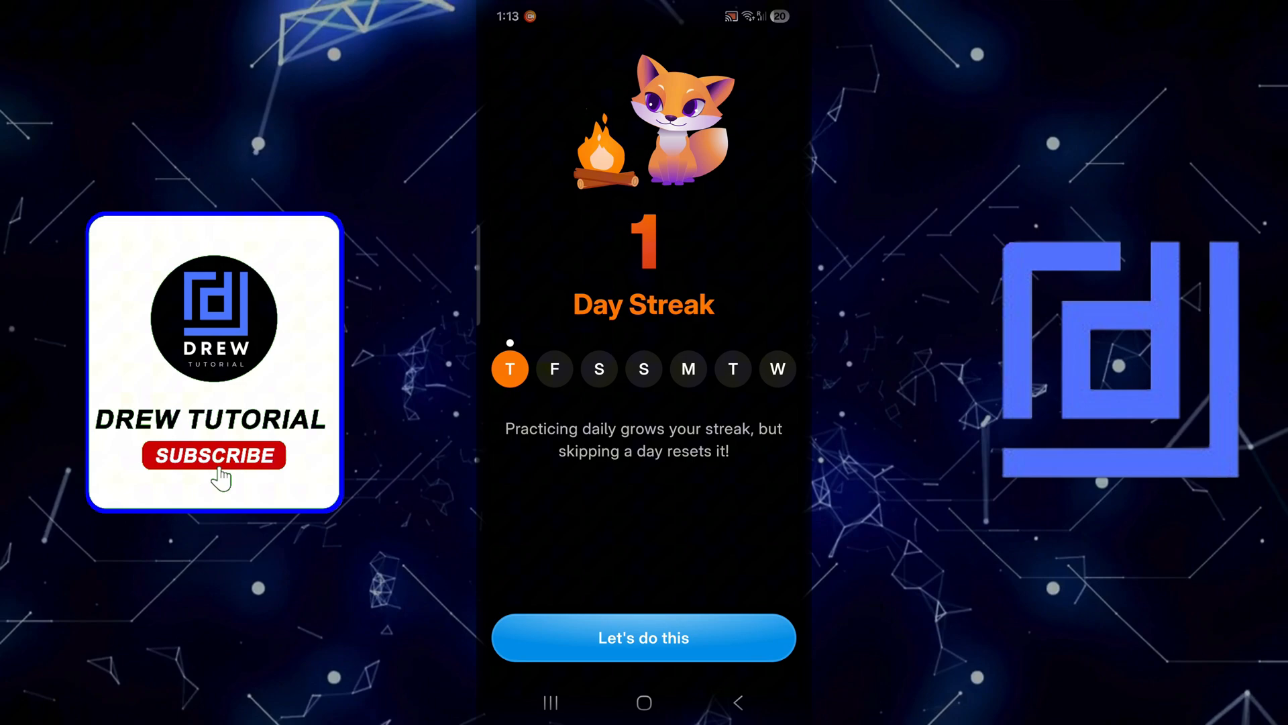
pyautogui.click(644, 637)
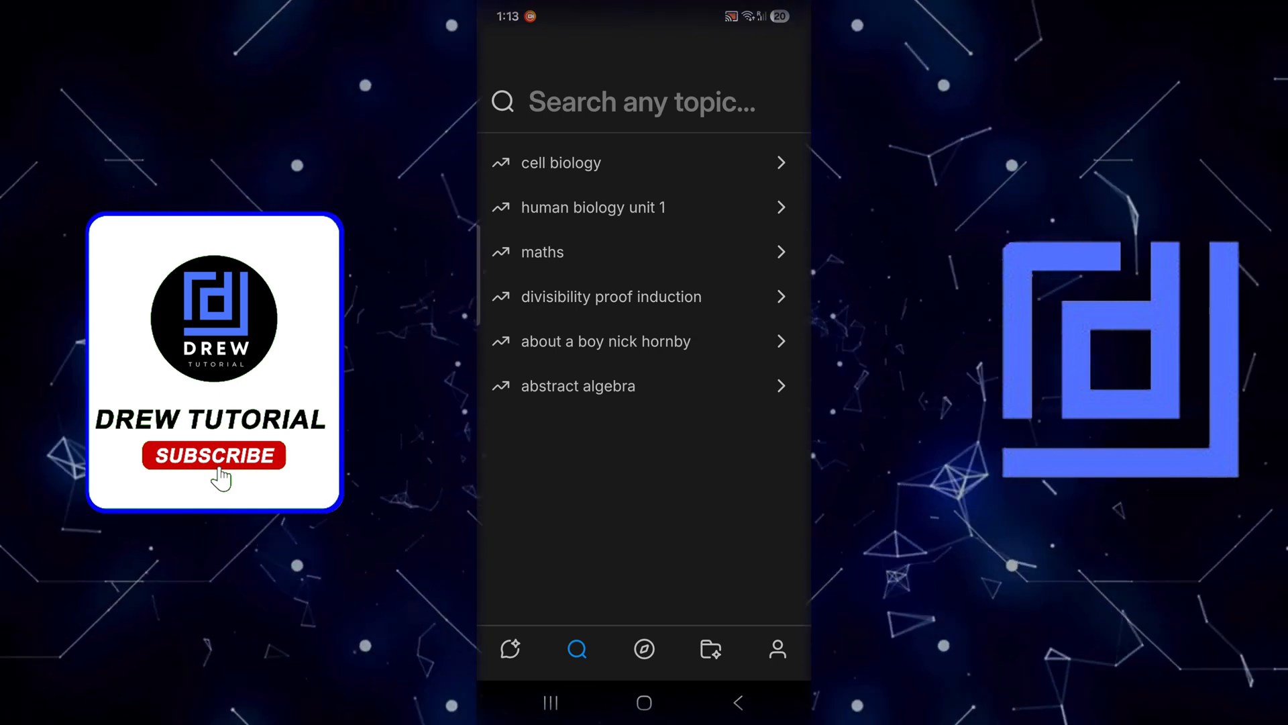
pyautogui.click(509, 649)
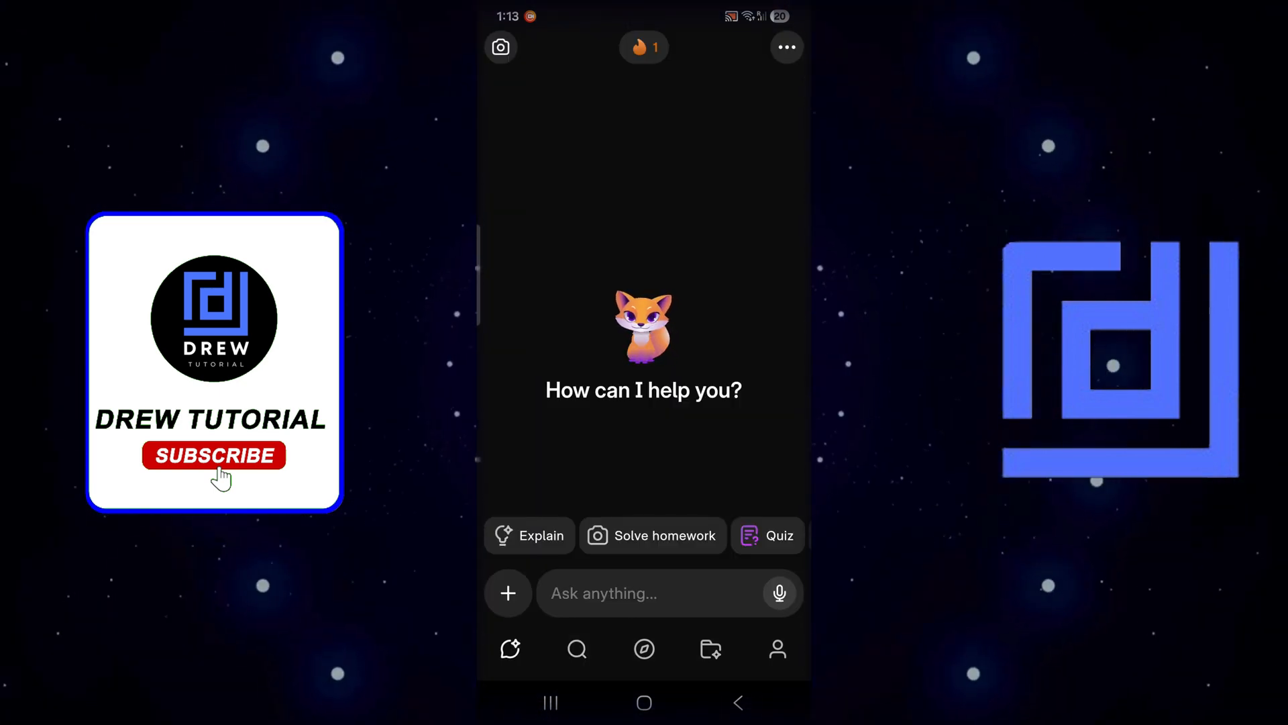